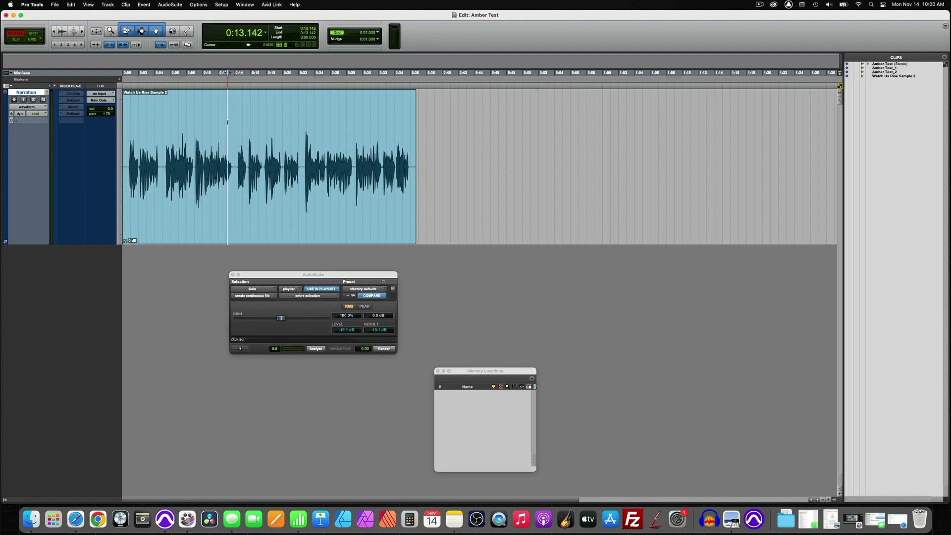
Click in the Narration Channel Strip window; the high-pass filter curve stays unchanged.
click(72, 93)
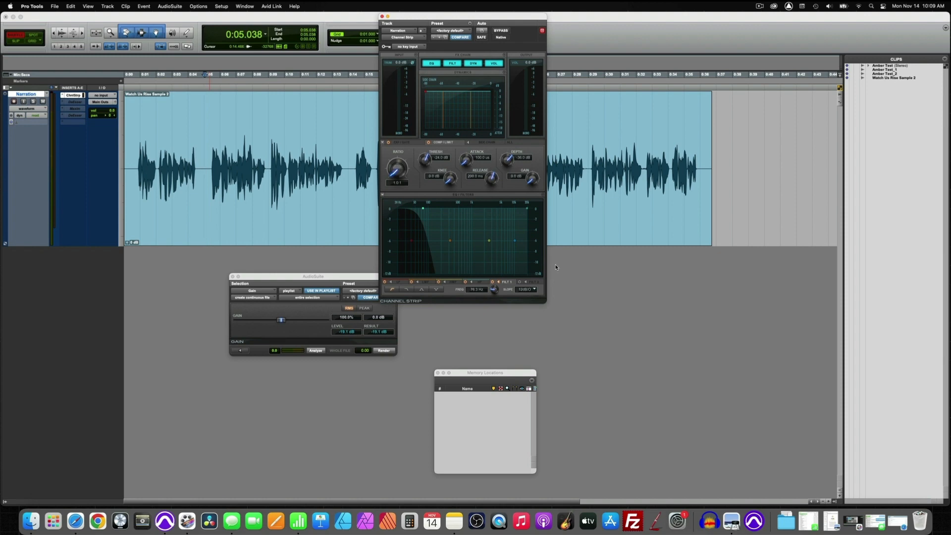
mouse_move(497, 283)
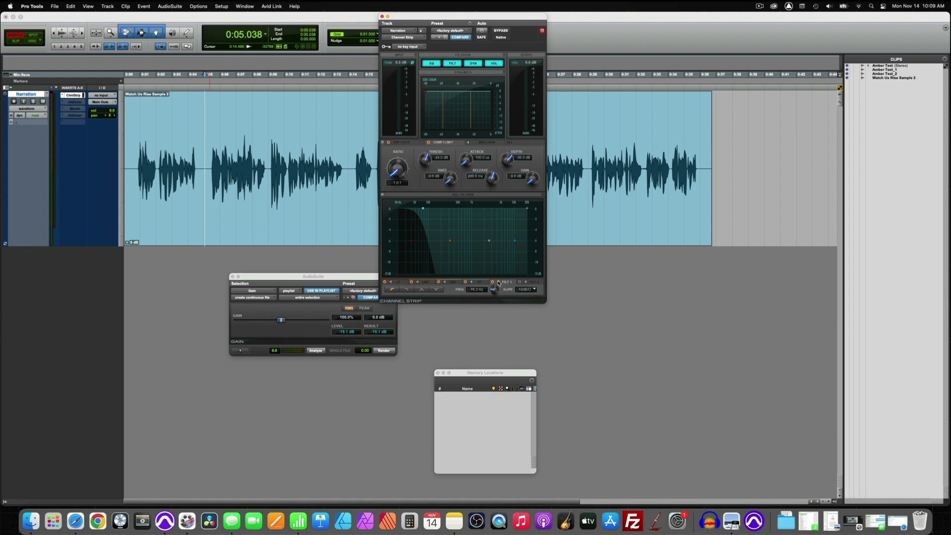